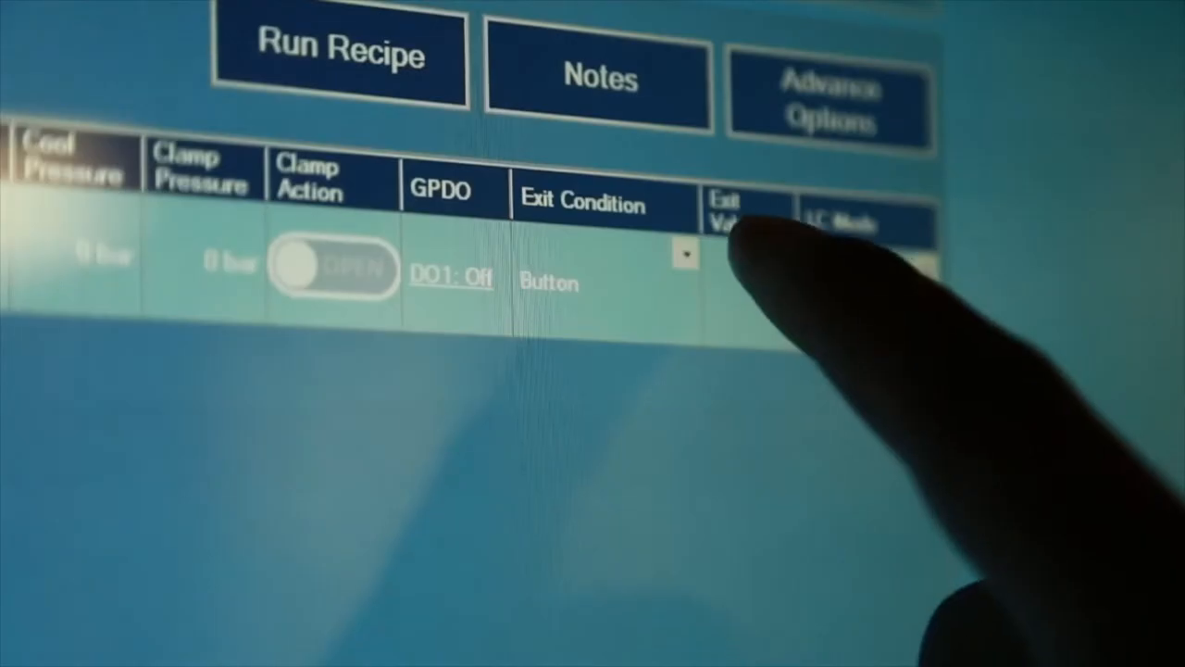
- Open step 1's Exit Condition list, currently set to Button
click(685, 257)
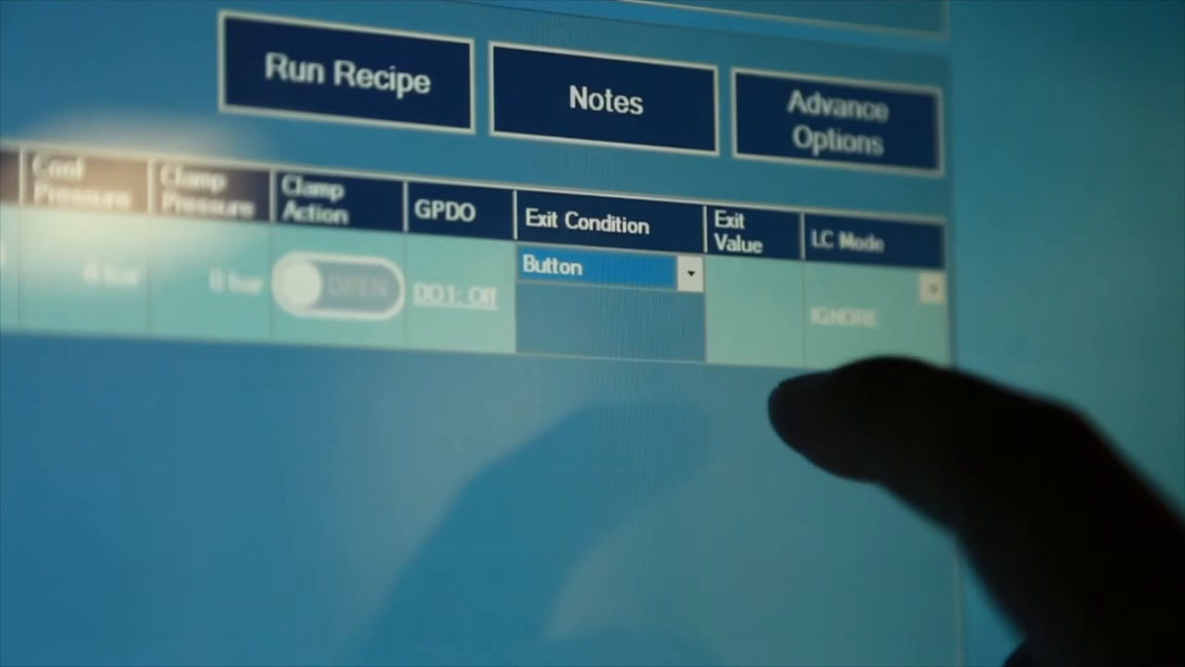
- Keep Button as step 1's exit condition and select step 2, Pre Heat
click(689, 272)
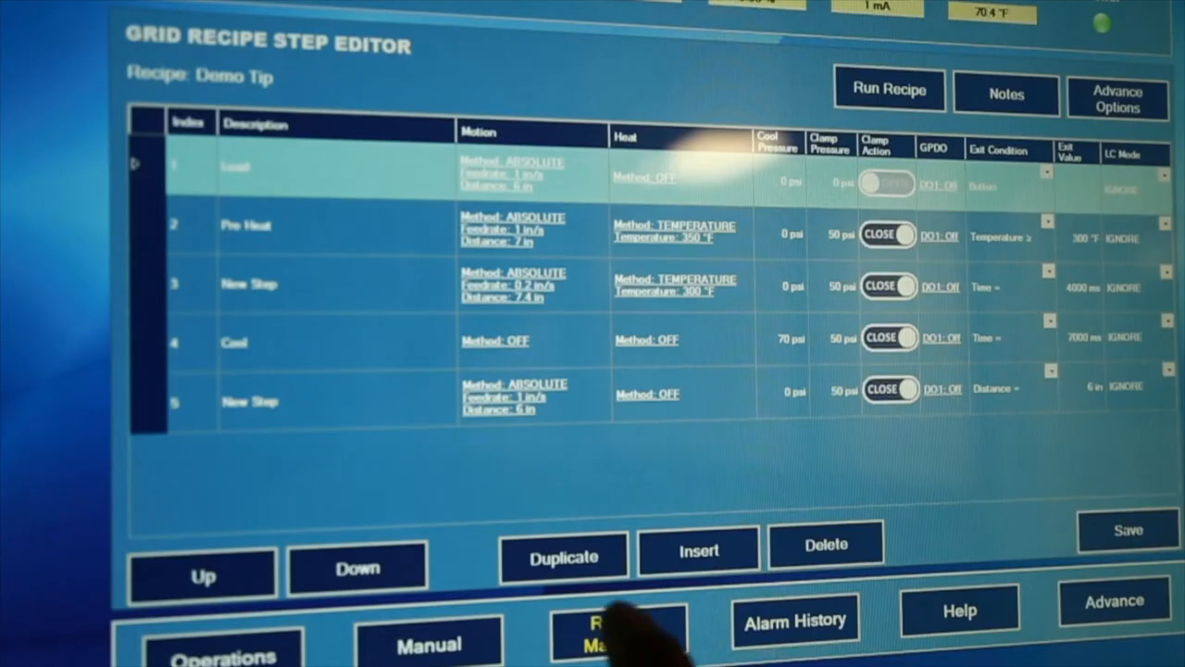
click(305, 229)
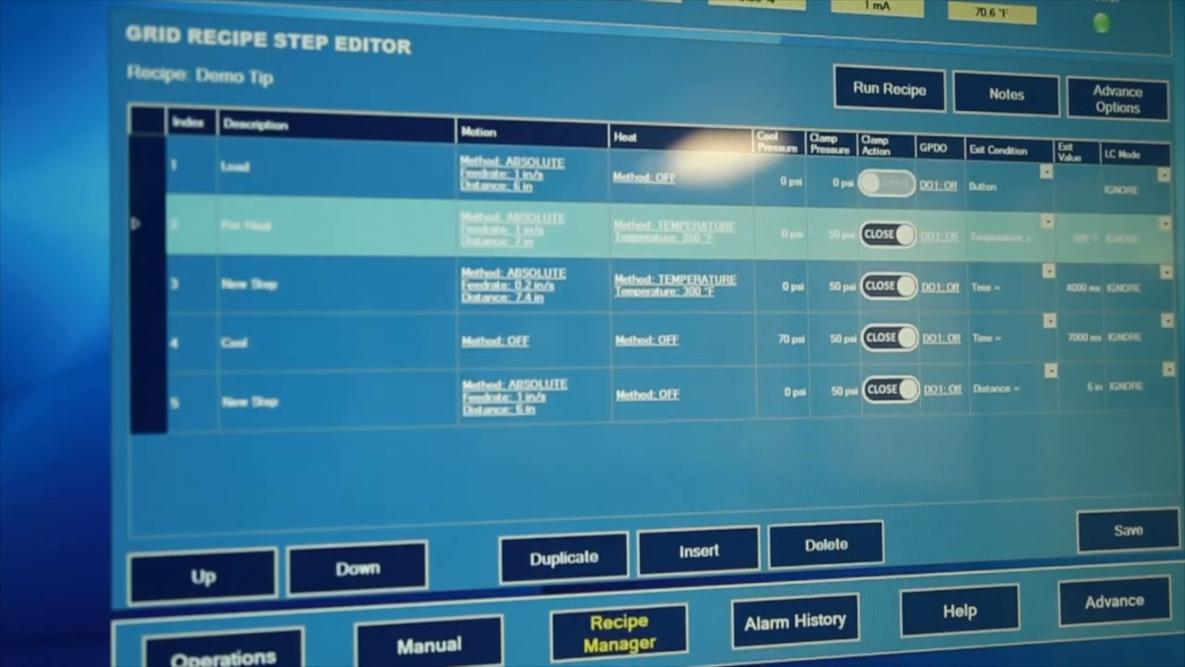